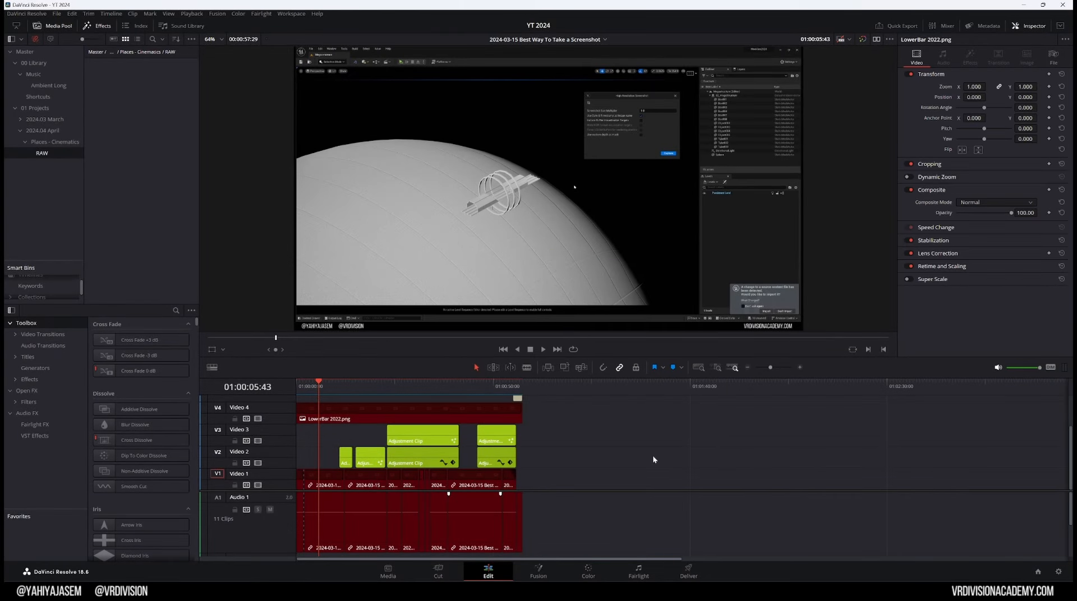
mouse_move(670, 470)
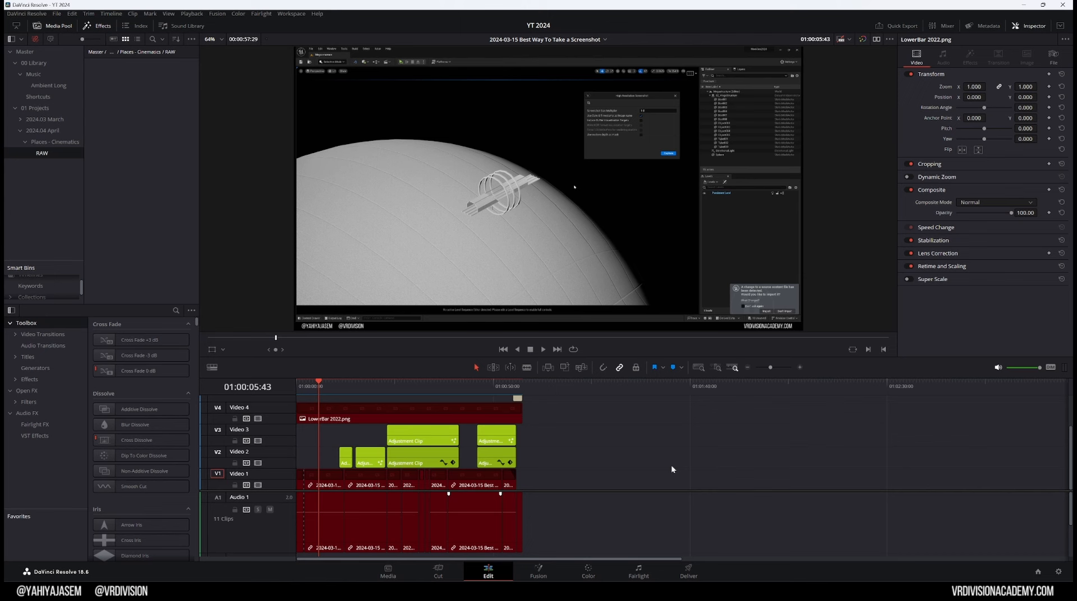
mouse_move(673, 469)
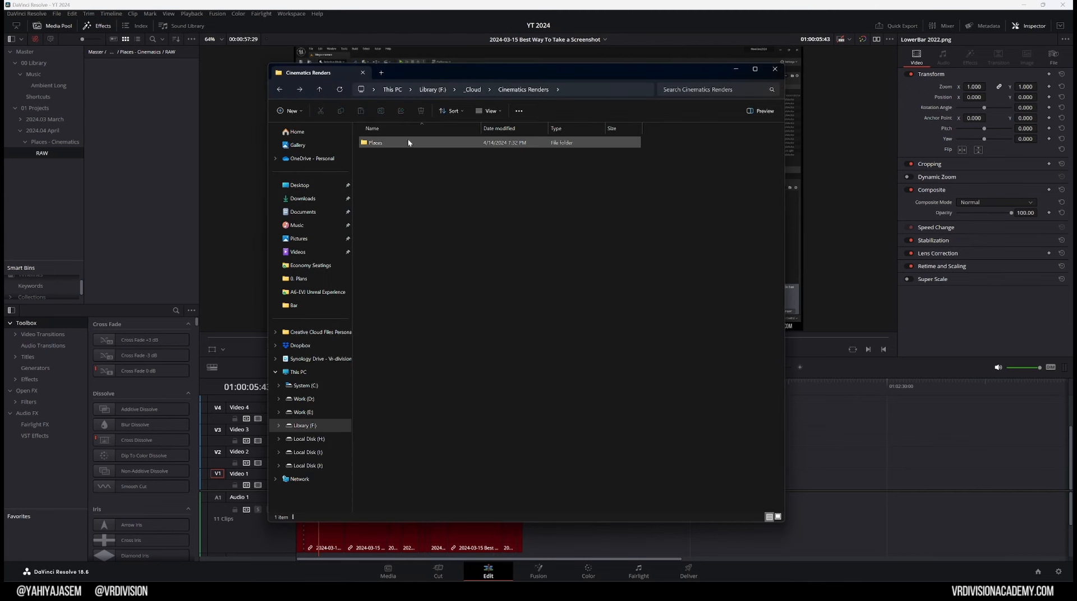
- Import the five Places render clips from Cinematics Renders into the RAW bin
double_click(375, 142)
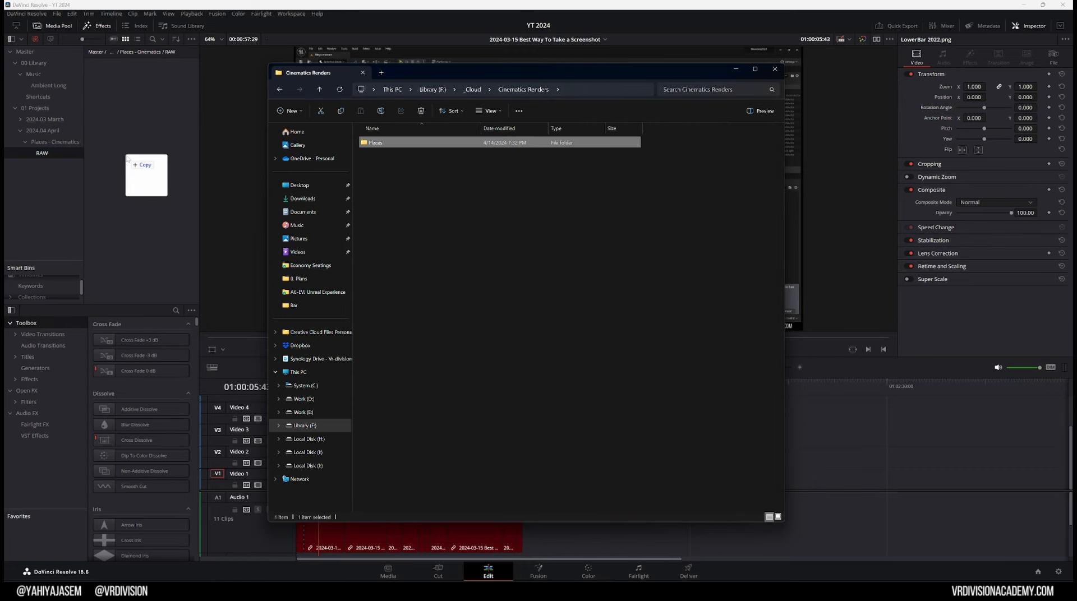
left_click(774, 69)
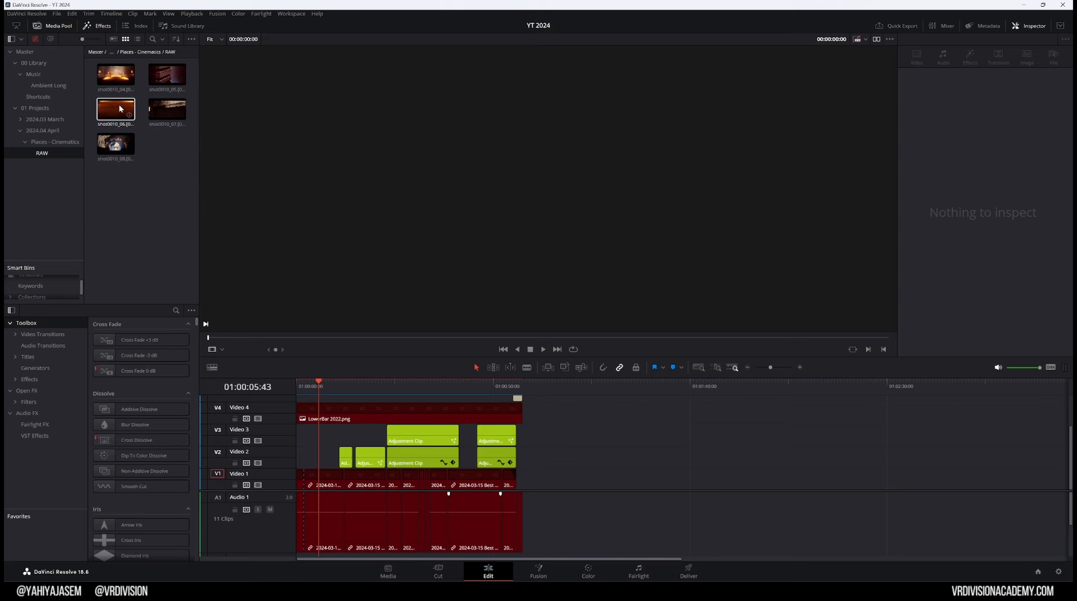
- Create a 'Places' timeline from the five selected render clips and open it
left_click(115, 73)
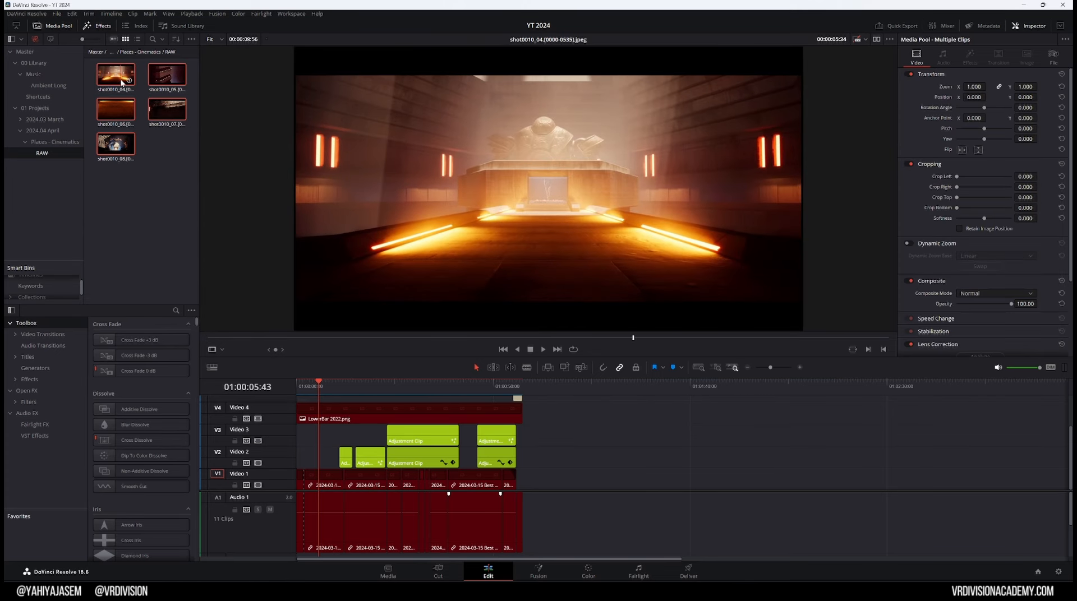
right_click(116, 73)
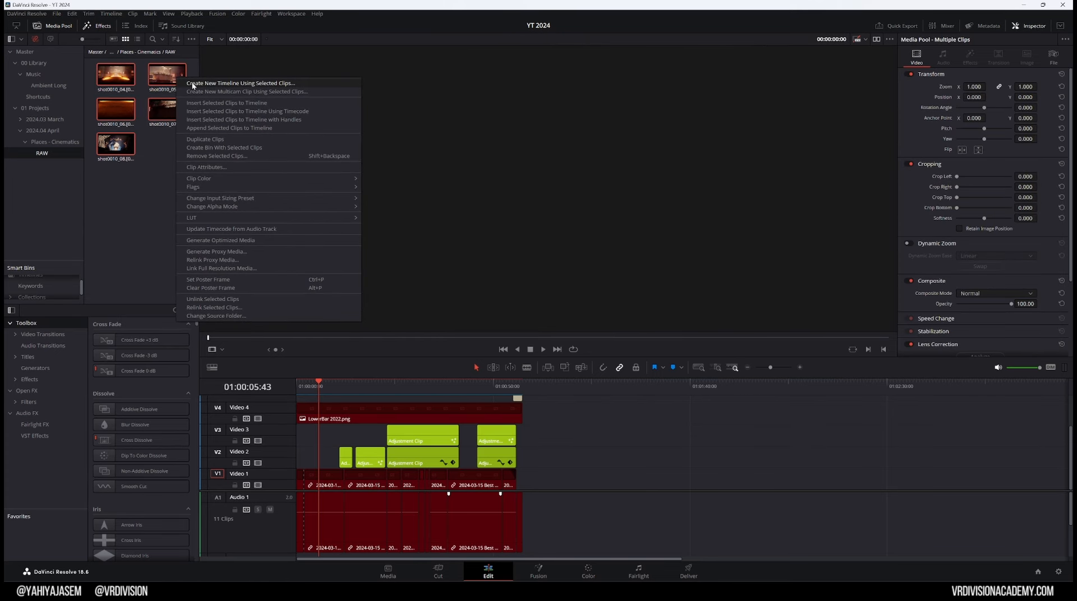
left_click(272, 87)
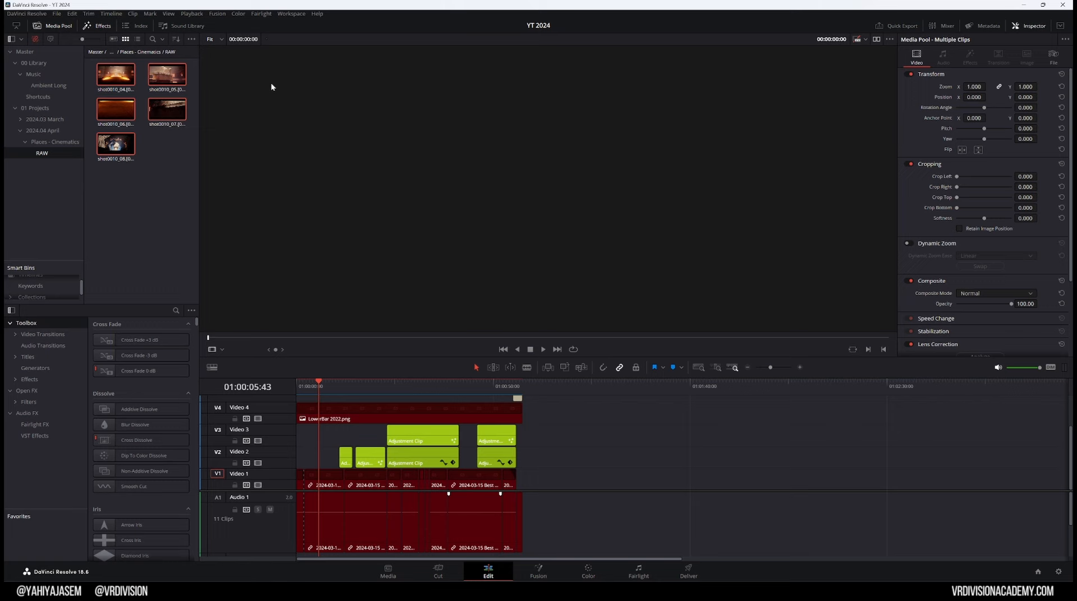
double_click(116, 74)
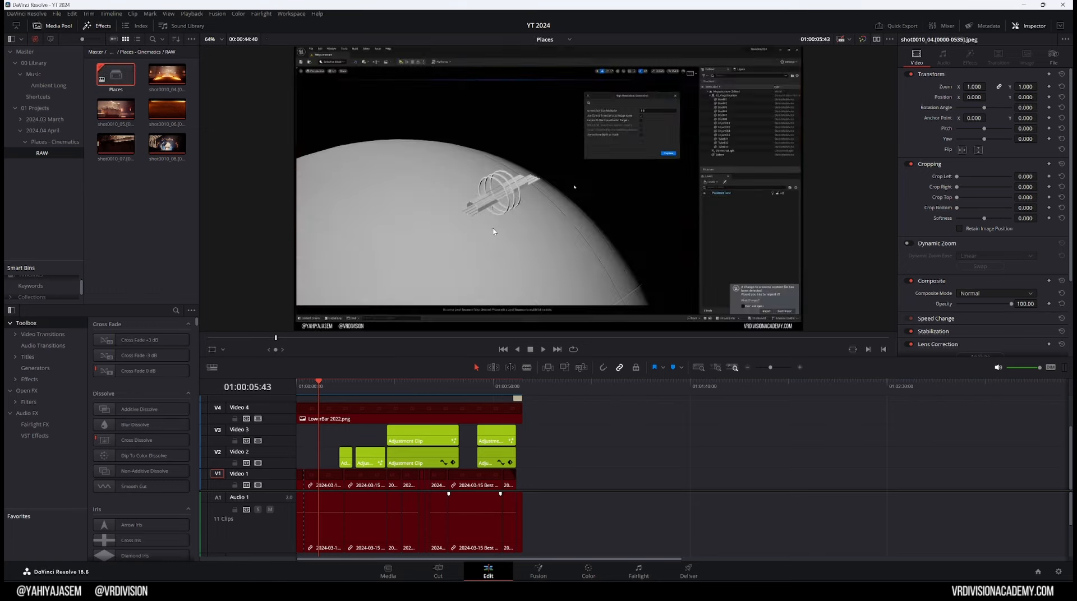